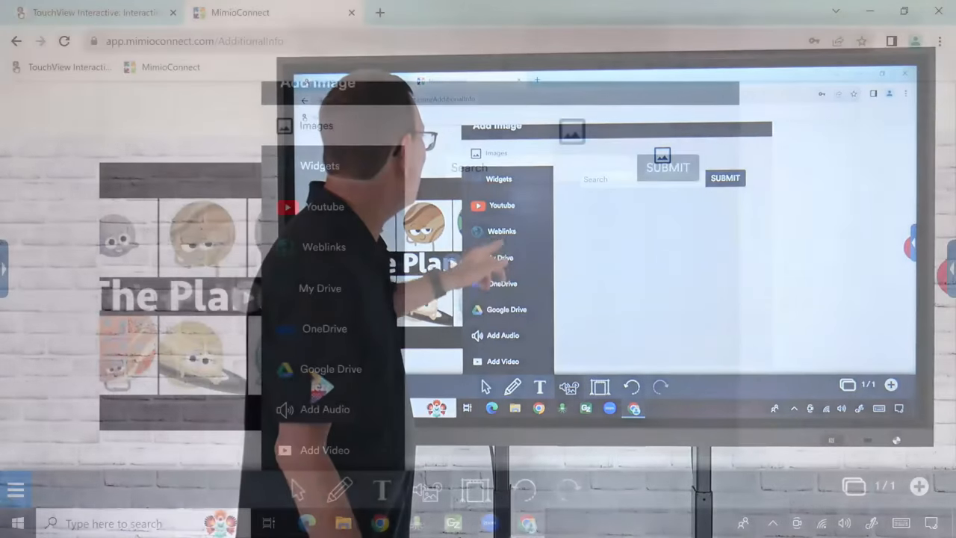
Search the image library for planet pictures using the query 'planetz'
{"action": "left_click", "coordinate": [540, 167]}
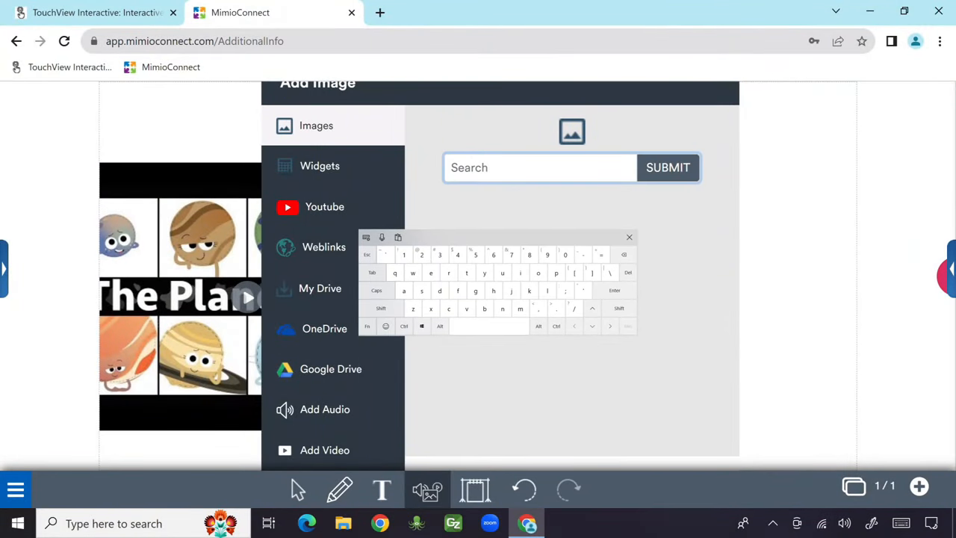
{"action": "type", "text": "planetz"}
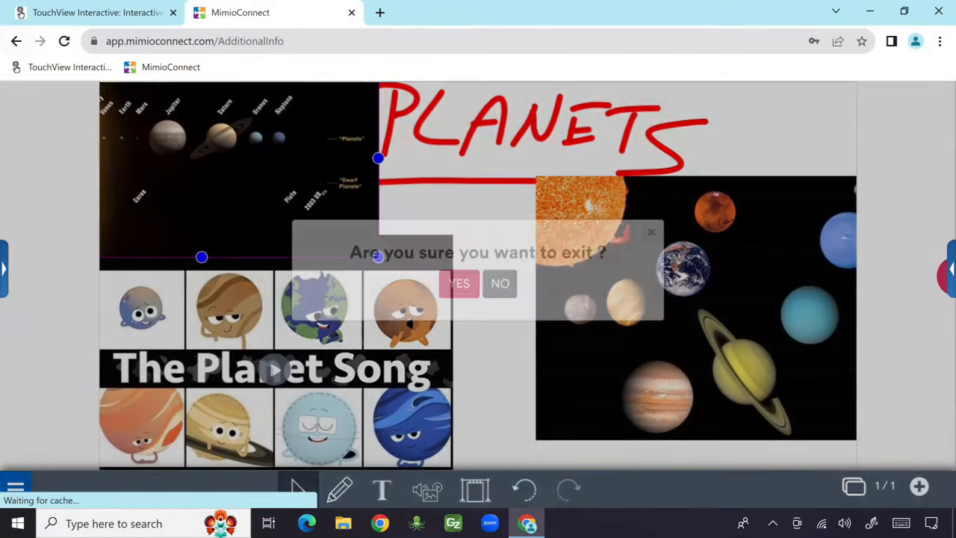
Confirm leaving the whiteboard, return to the Teacher Dashboard and open My Lessons
{"action": "left_click", "coordinate": [500, 283]}
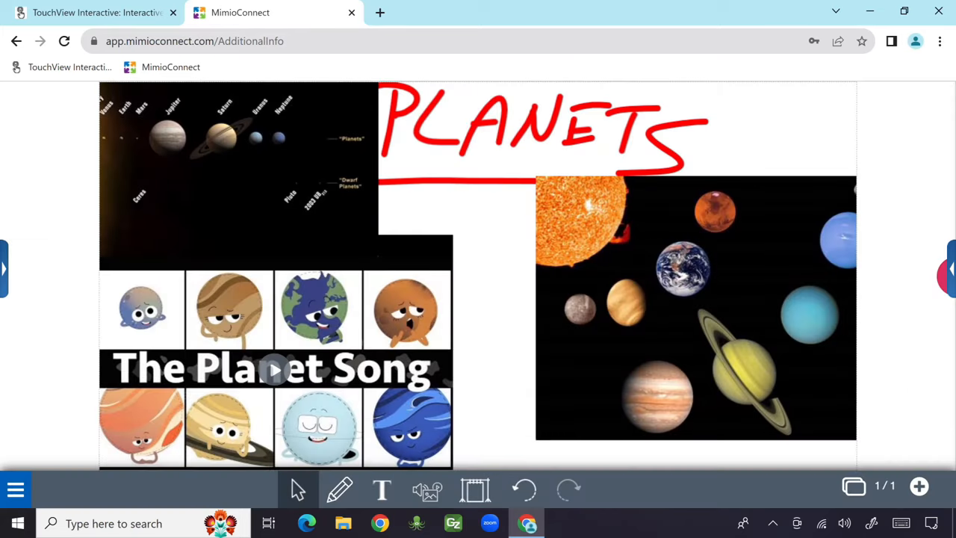
{"action": "left_click", "coordinate": [17, 41]}
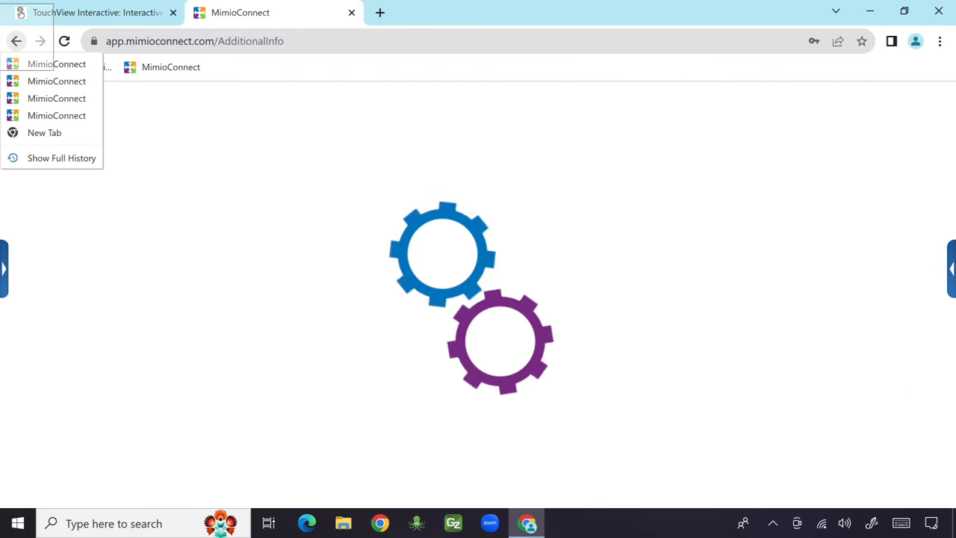
{"action": "left_click", "coordinate": [56, 64]}
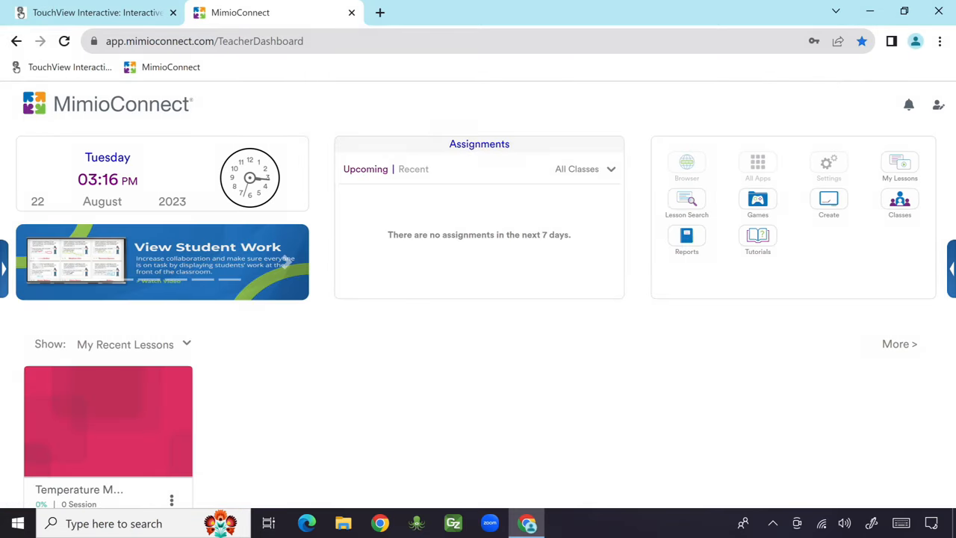
{"action": "left_click", "coordinate": [899, 164]}
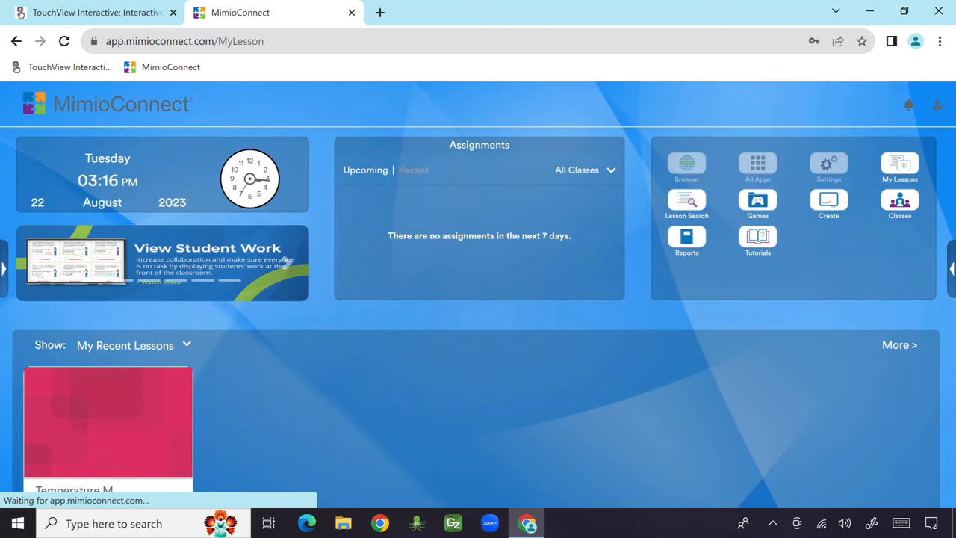
{"action": "left_click", "coordinate": [900, 168]}
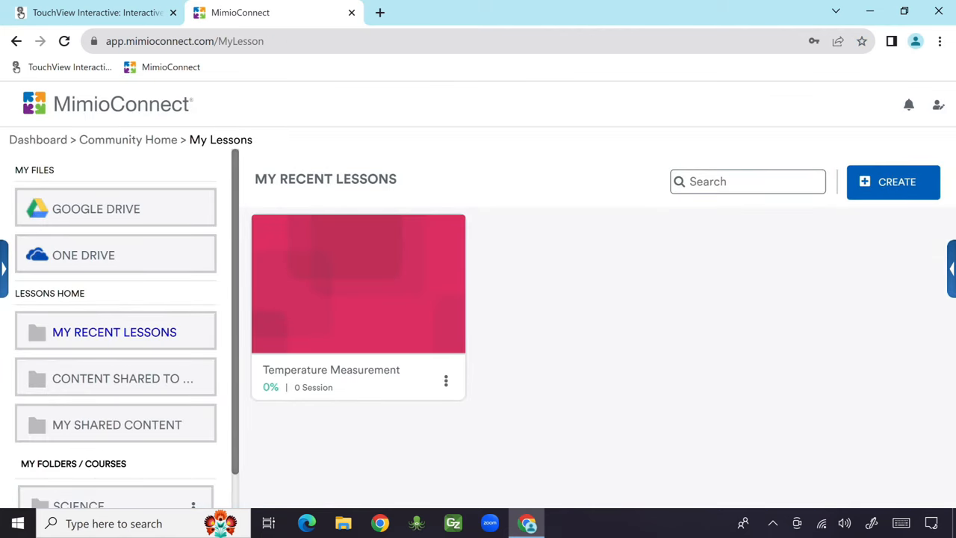